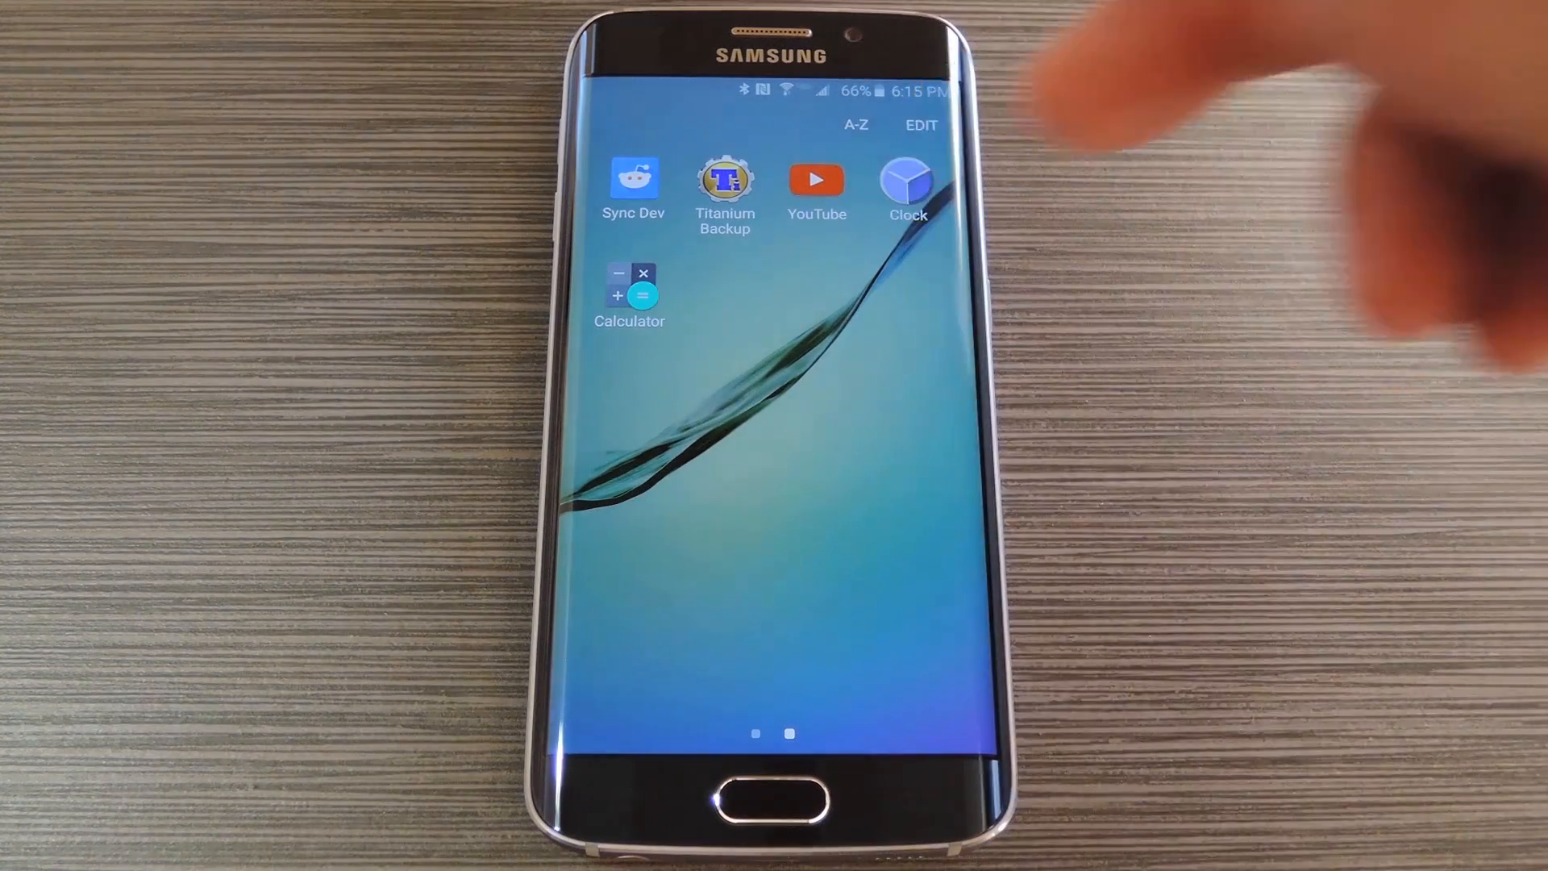
Launch Root Explorer from the home screen onto the / root directory.
click(904, 179)
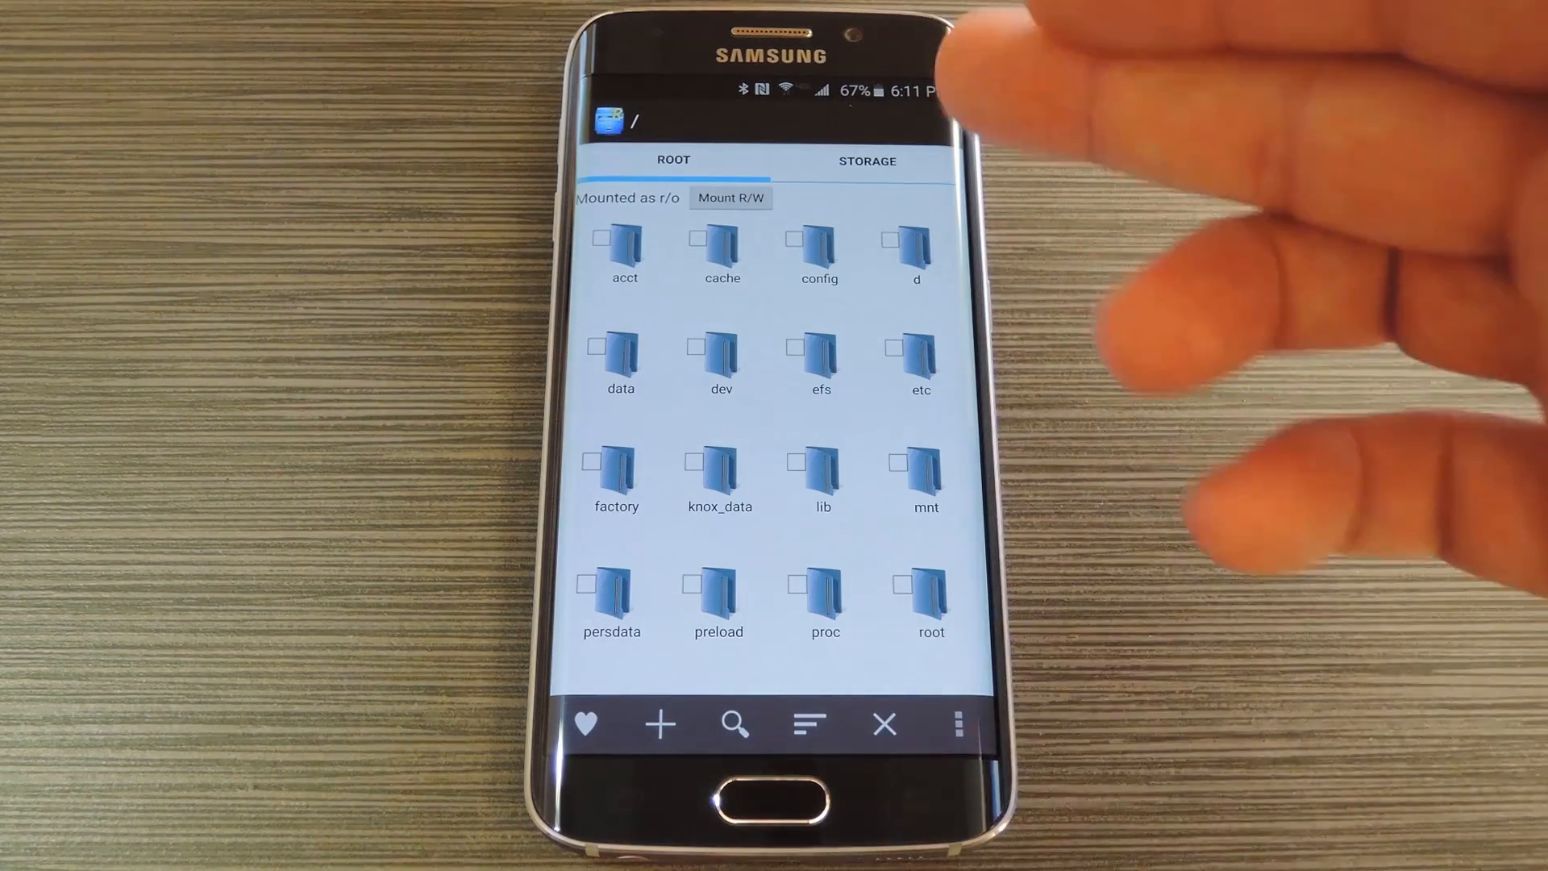
Mount /system read-write and open build.prop in the Text Editor via Open With.
scroll(down, 3)
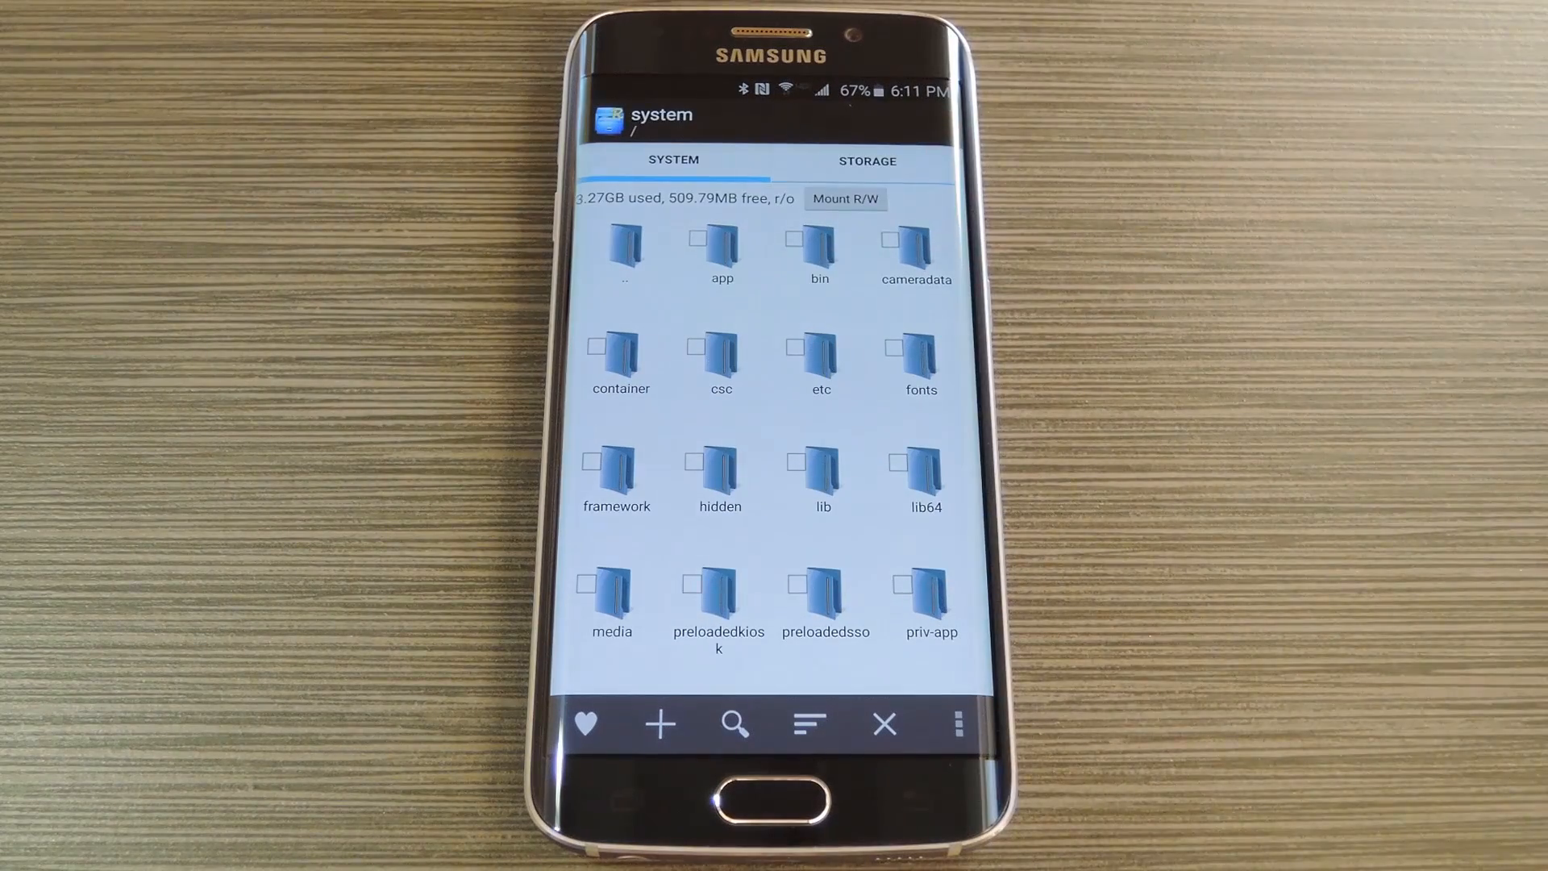
click(845, 198)
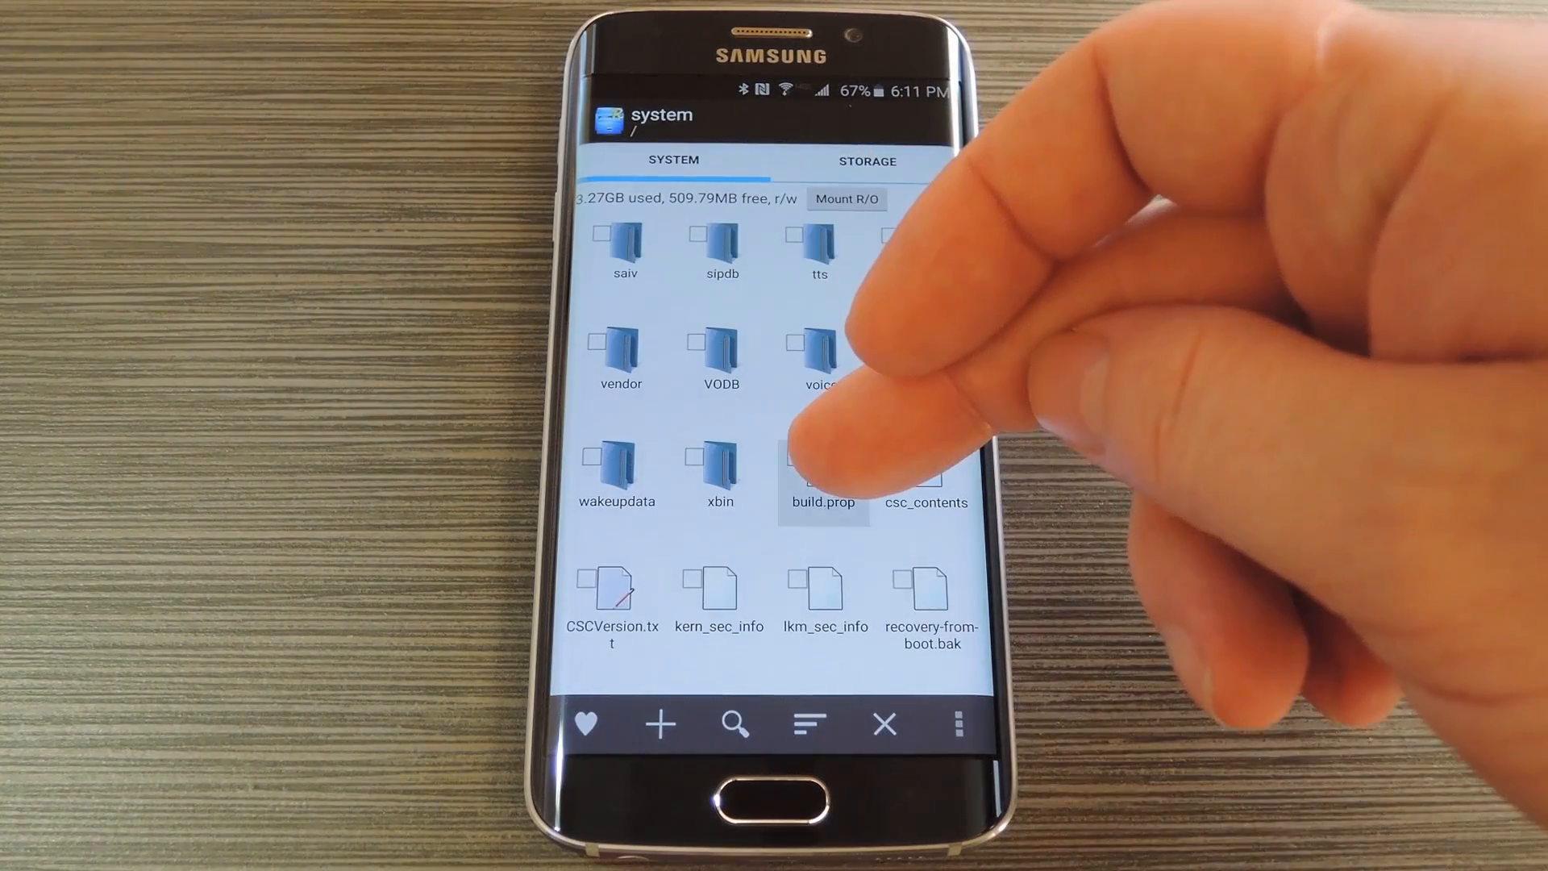
click(823, 474)
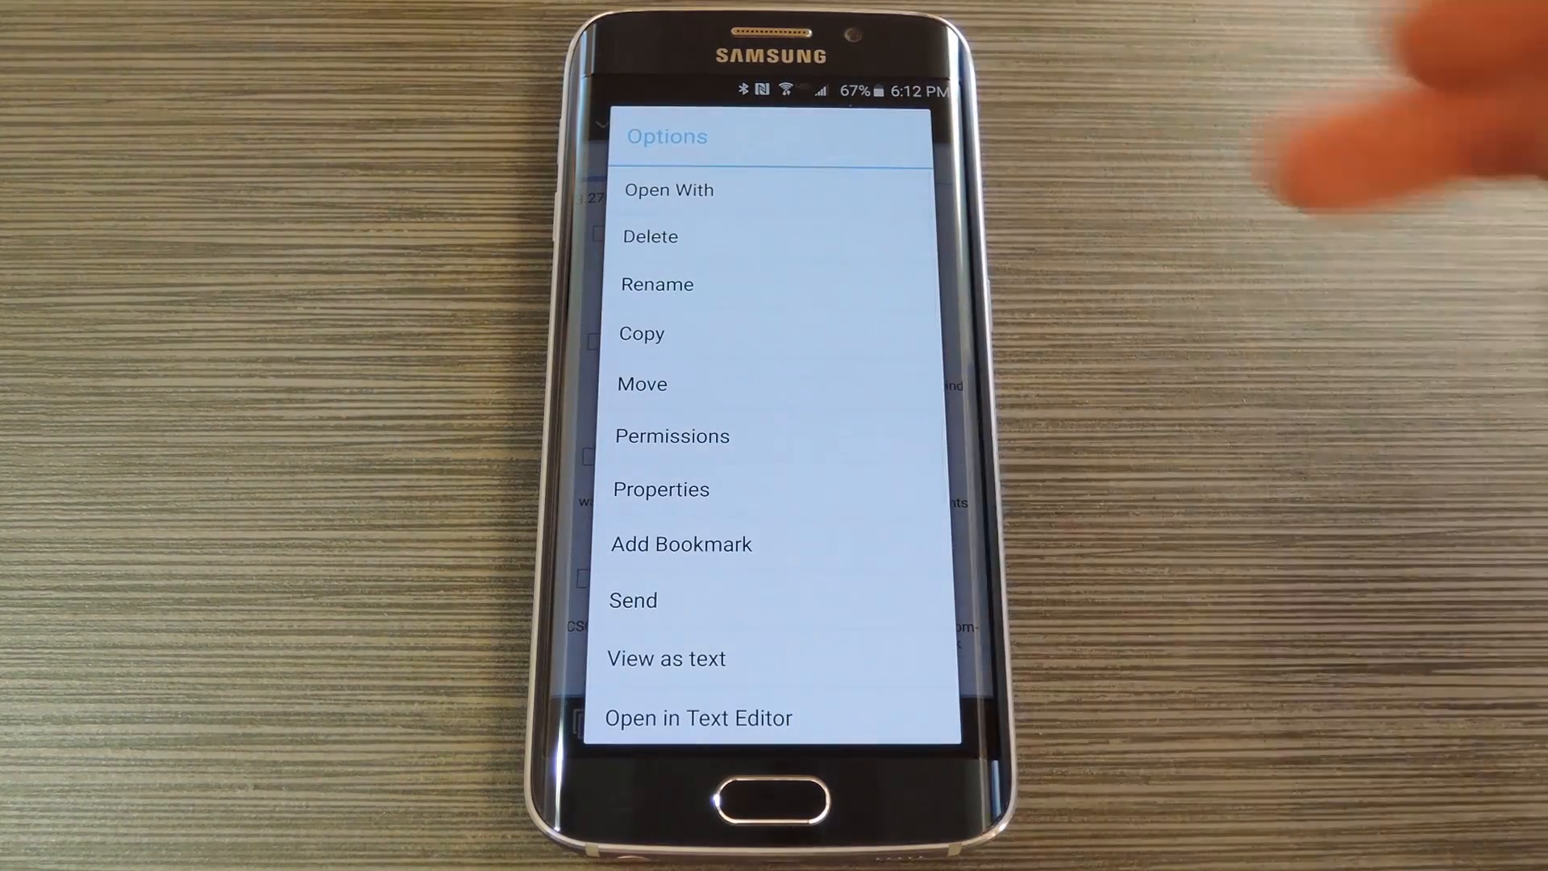
click(668, 190)
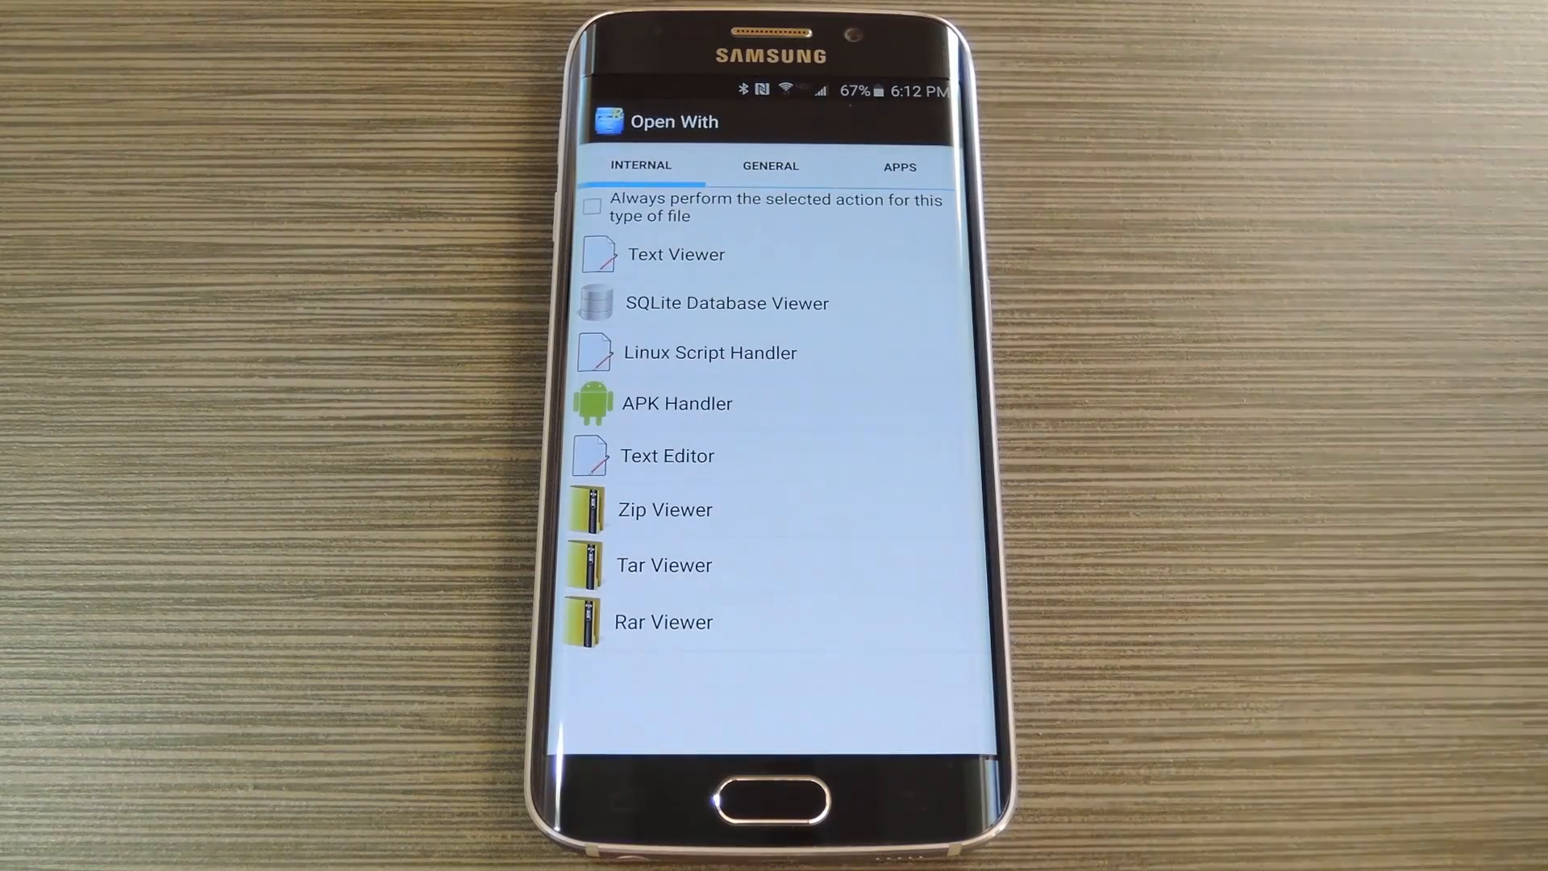
click(667, 455)
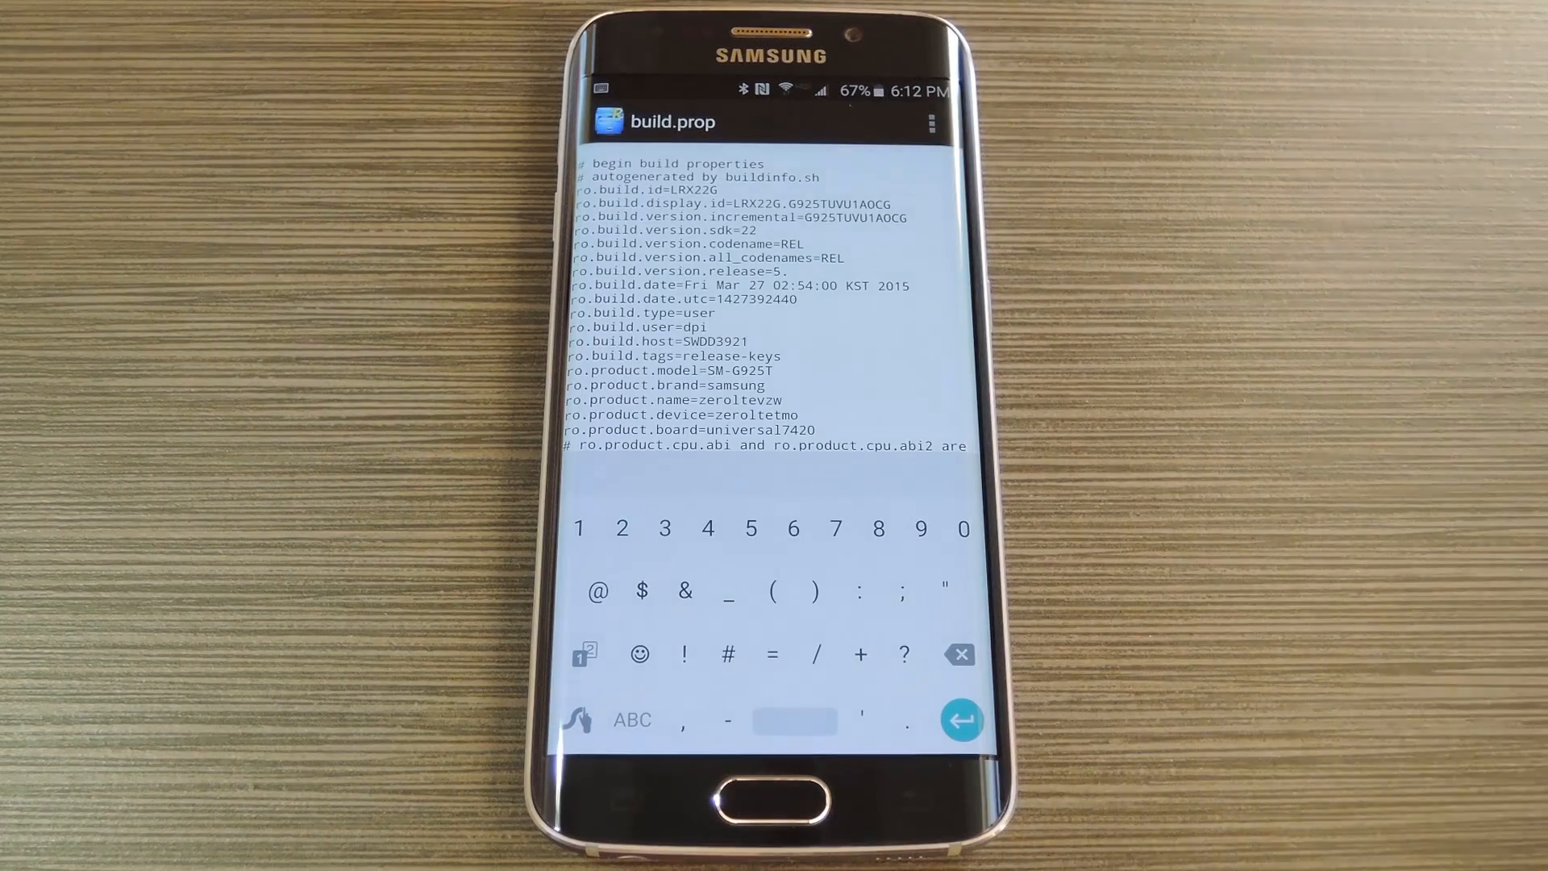
Set ro.build.version.release to 5.1 and save build.prop with Save and Exit.
text(1)
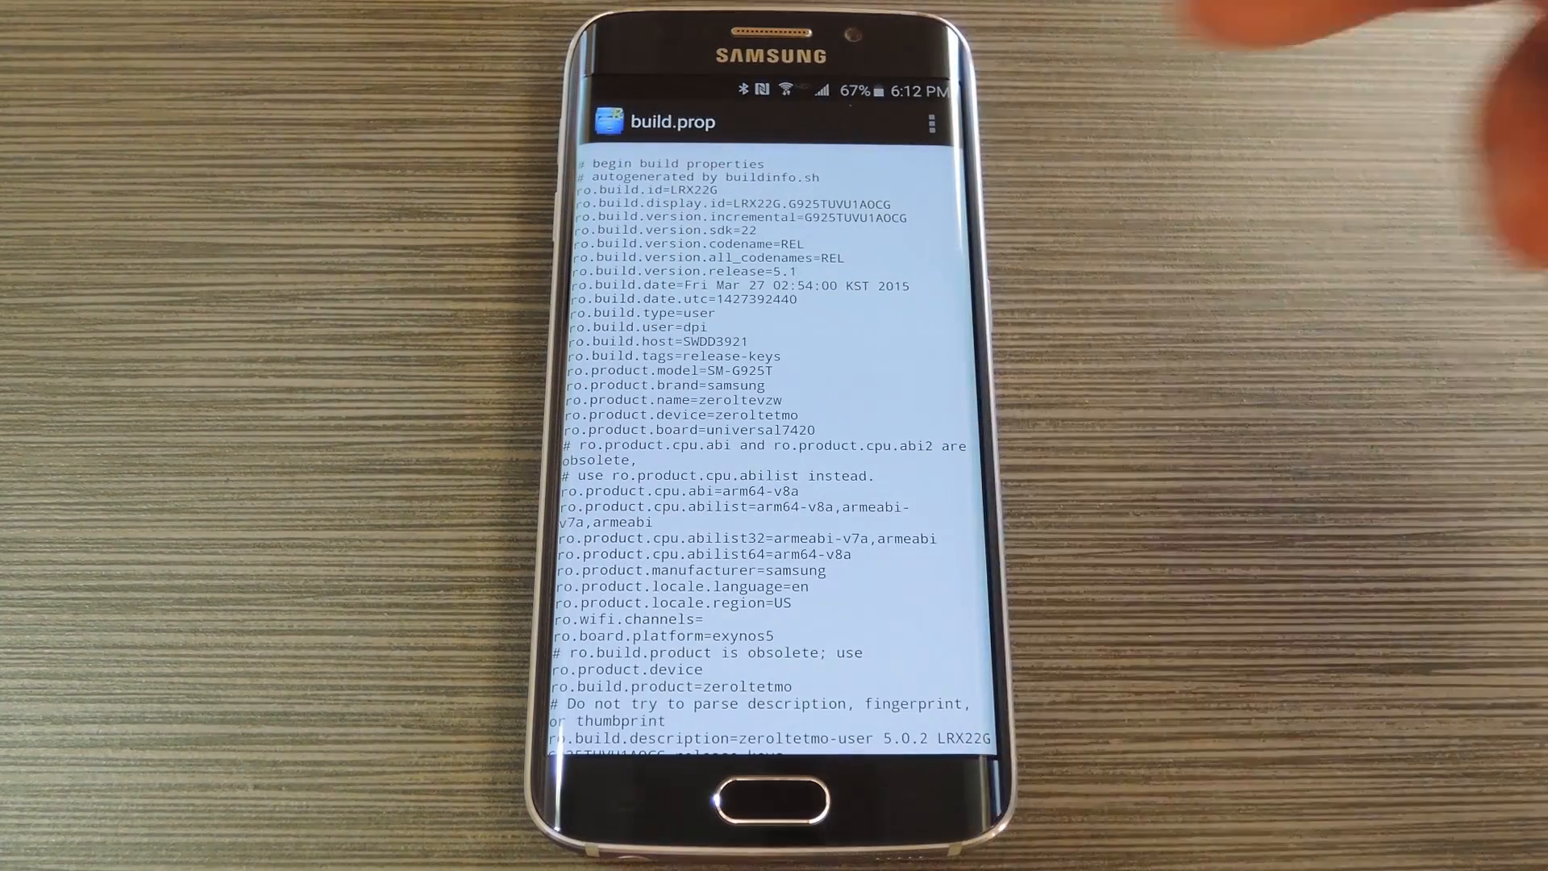
click(927, 123)
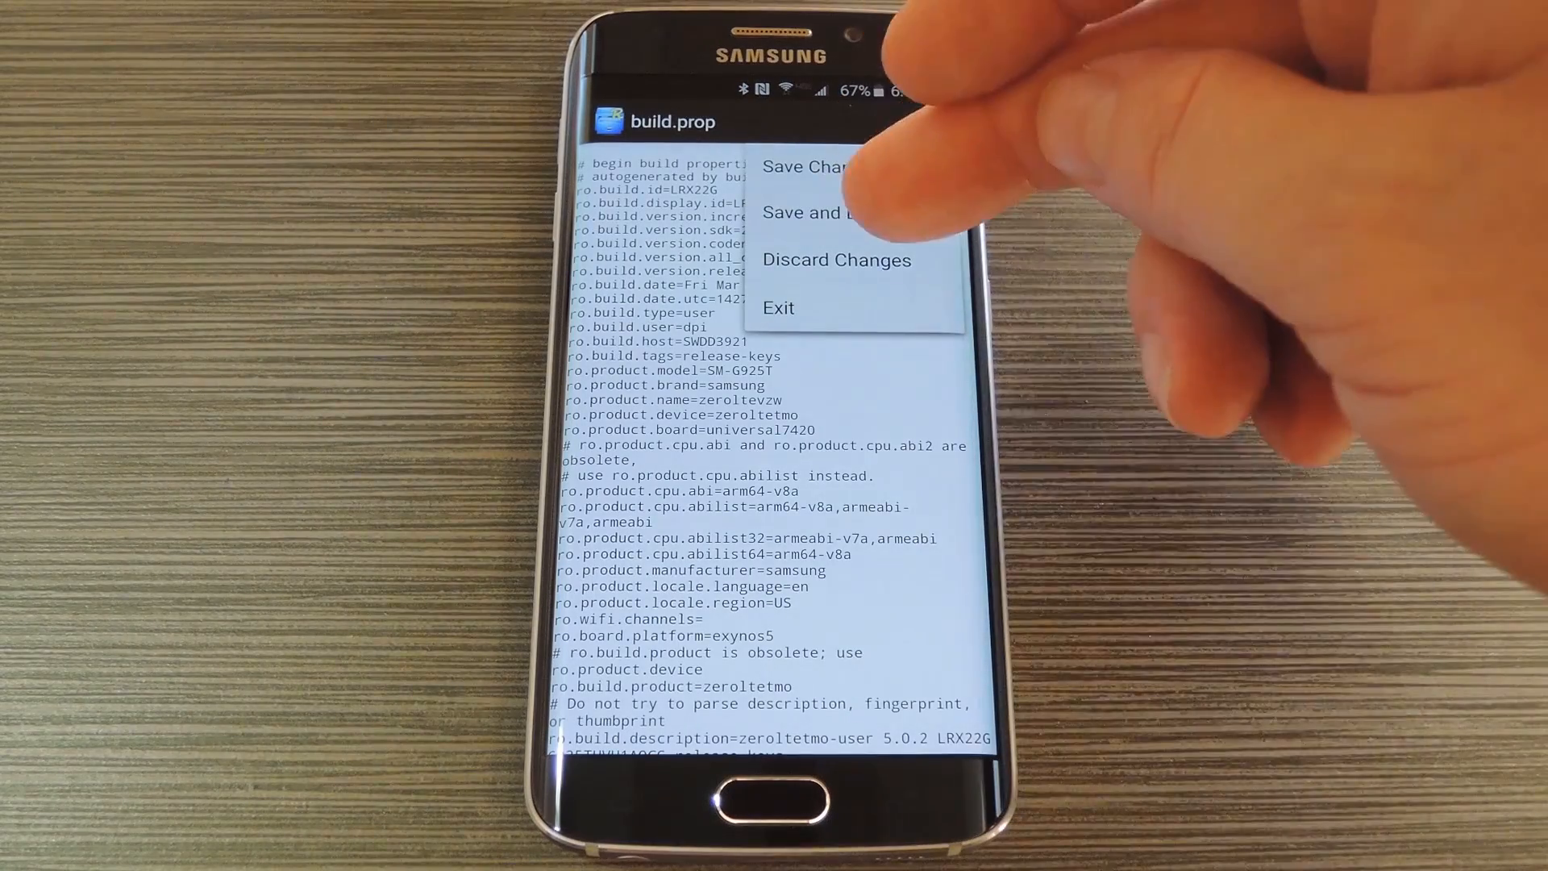
click(807, 164)
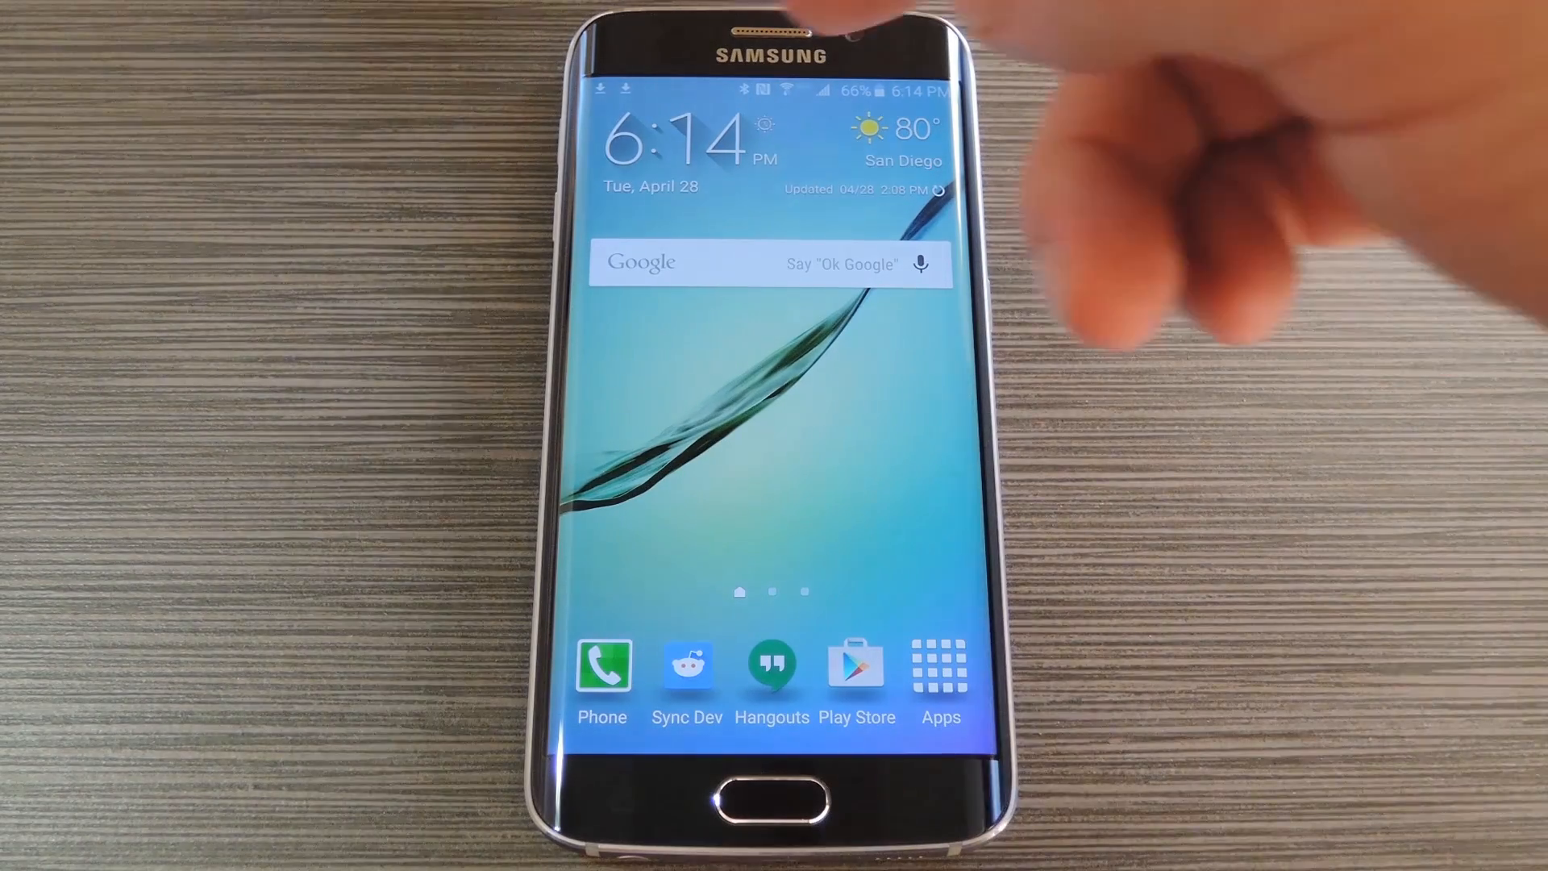
Install Google Clock from the GoogleClock5.1.apk download notification.
drag(771, 74, 771, 395)
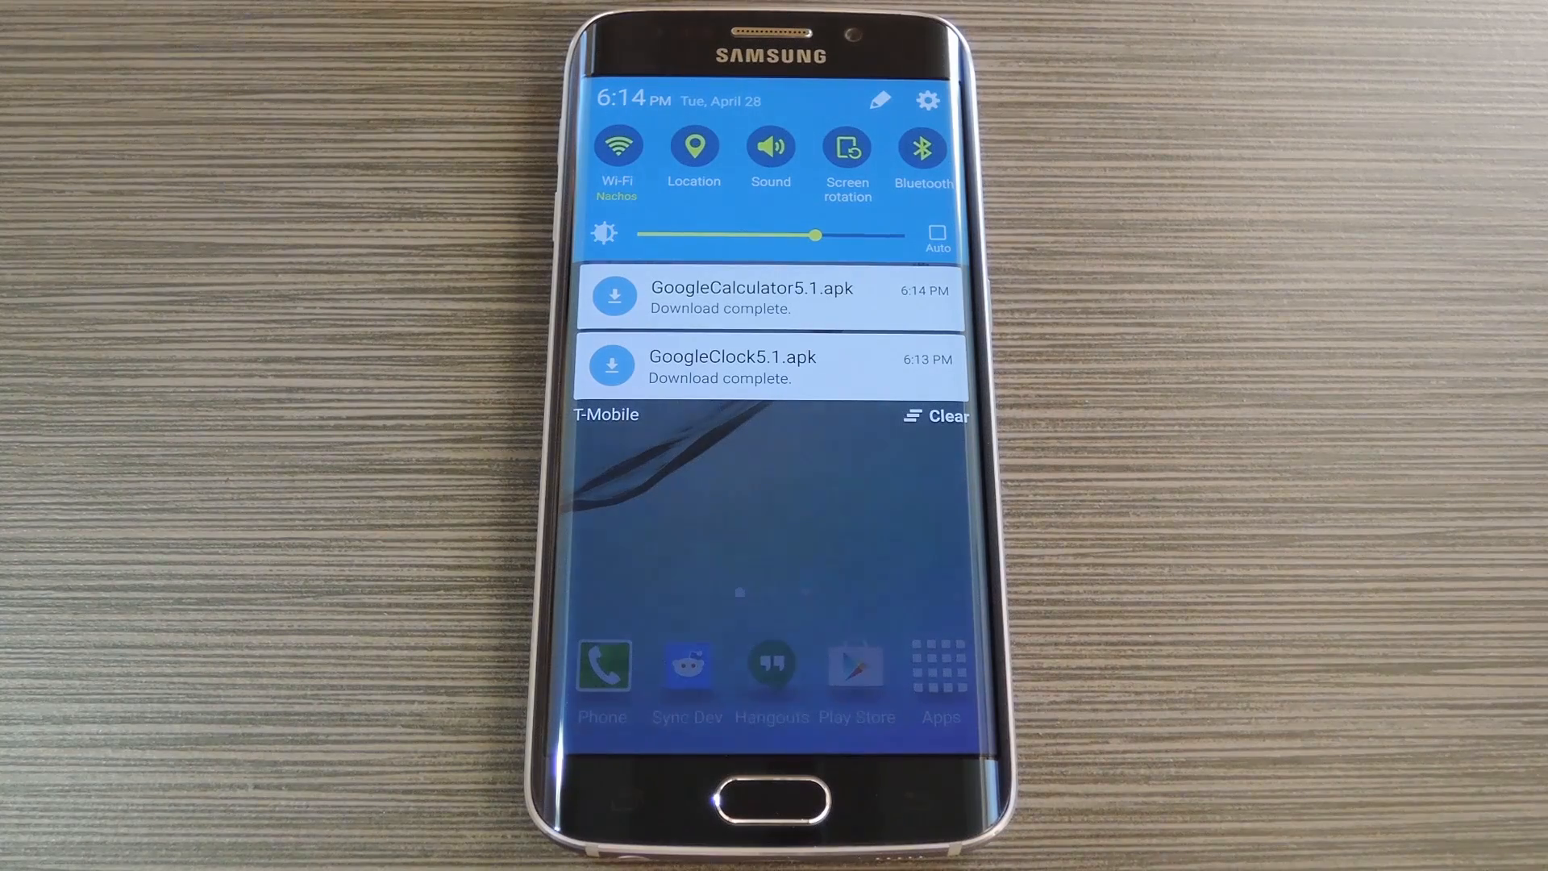
click(734, 368)
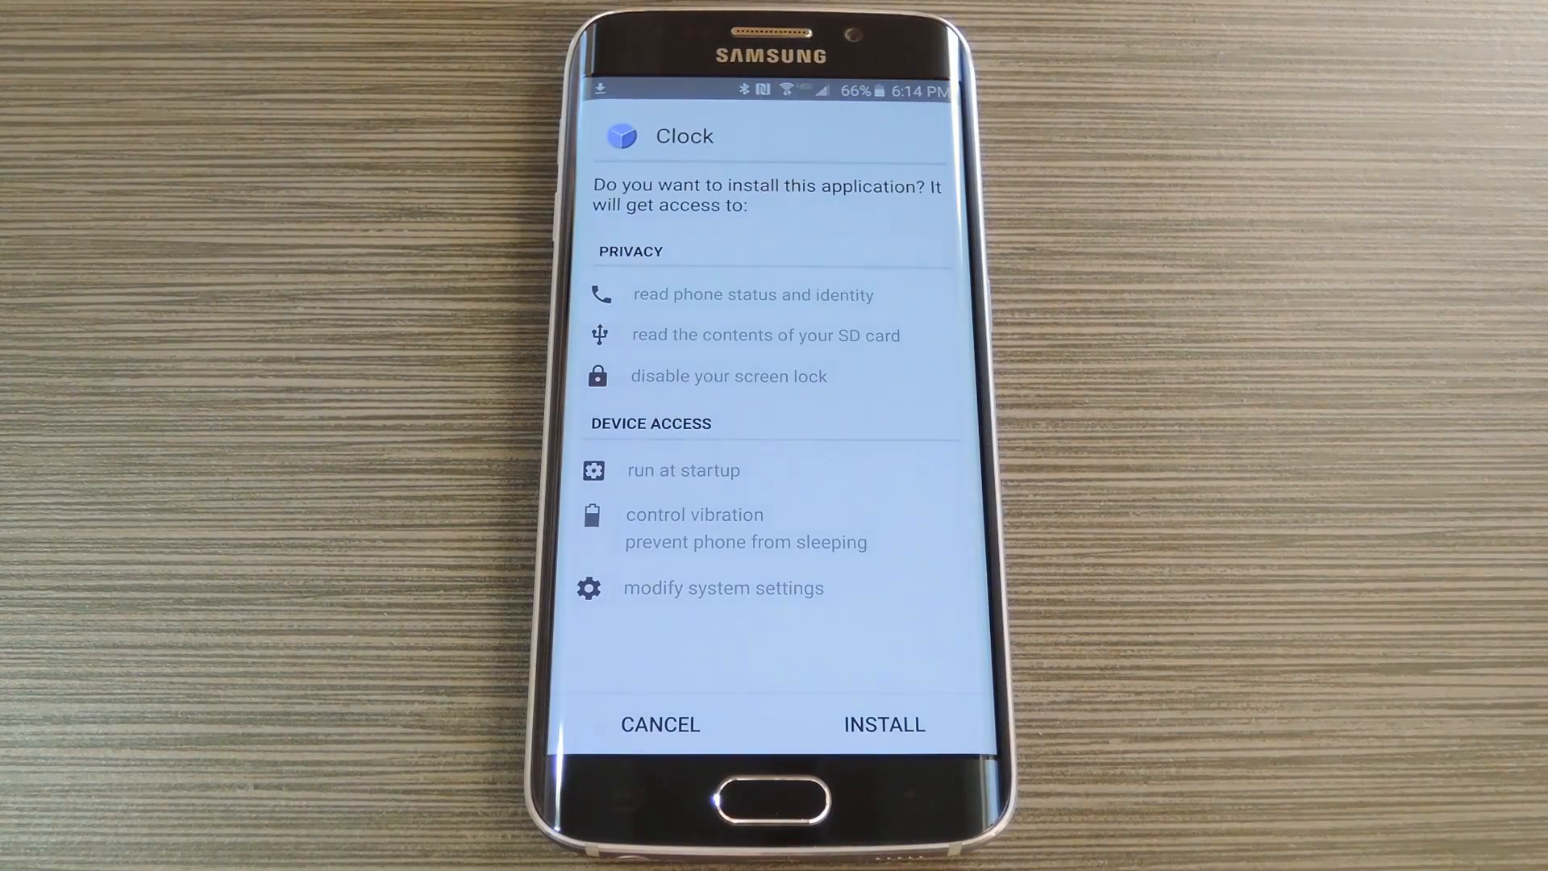
click(883, 724)
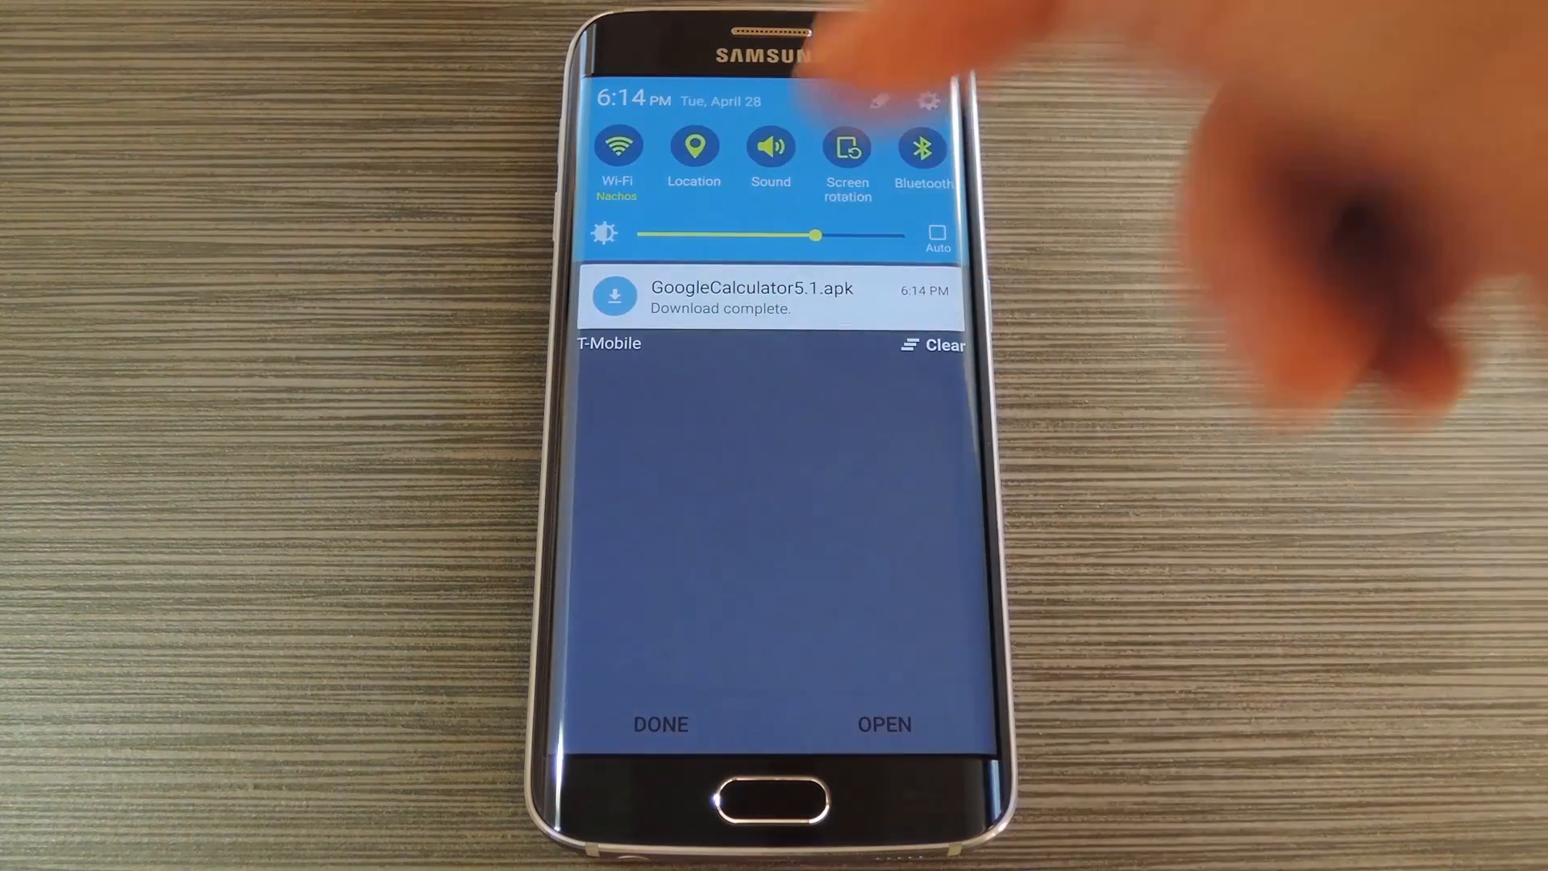
Install Google Calculator from GoogleCalculator5.1.apk and finish with Done.
click(753, 298)
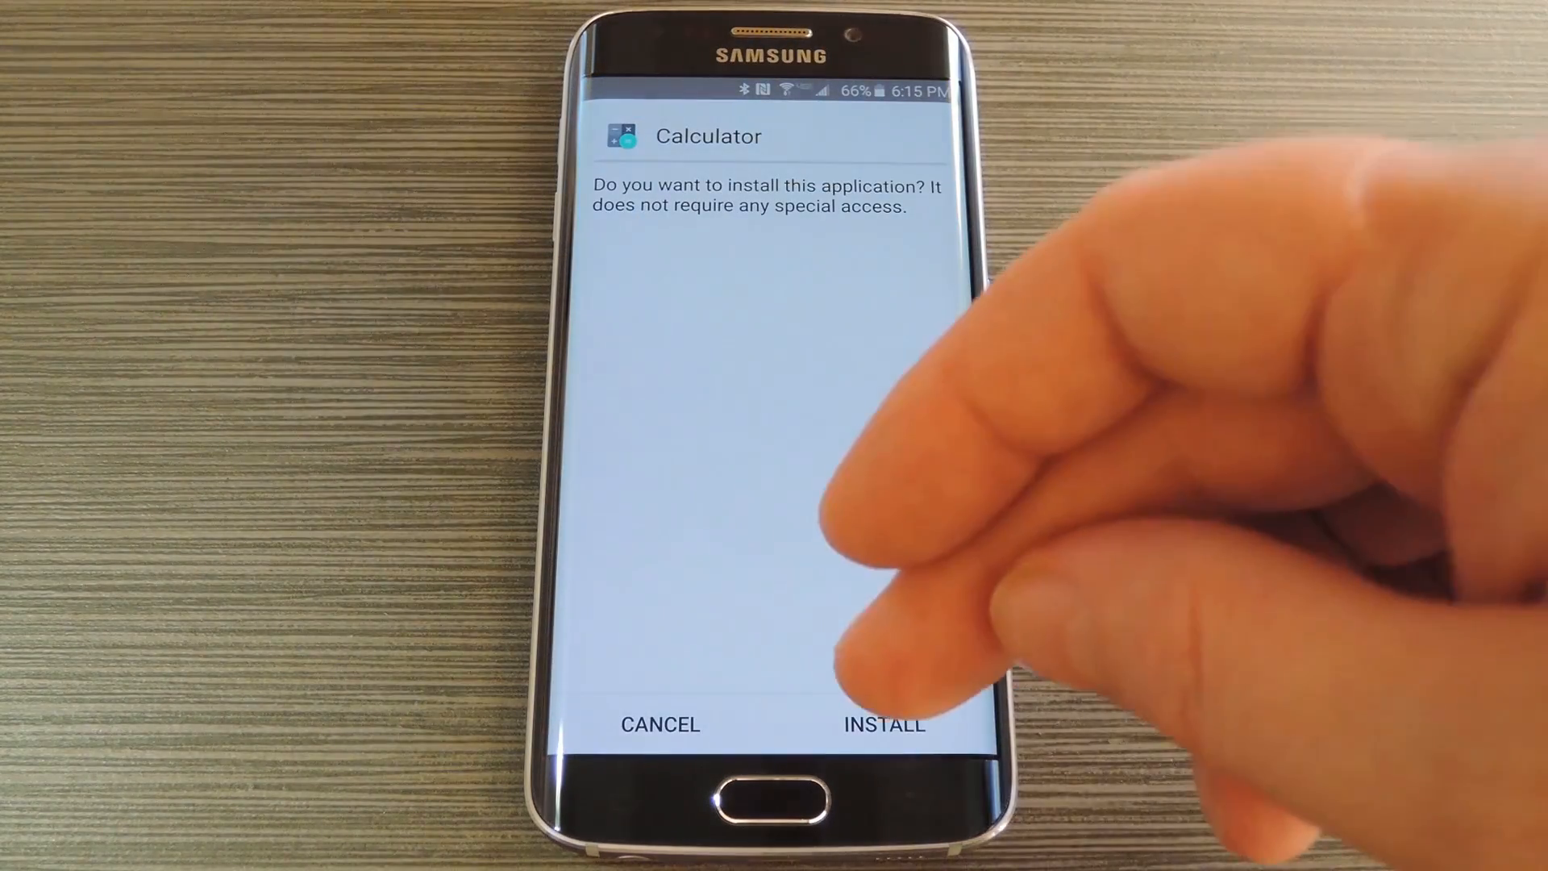
click(882, 724)
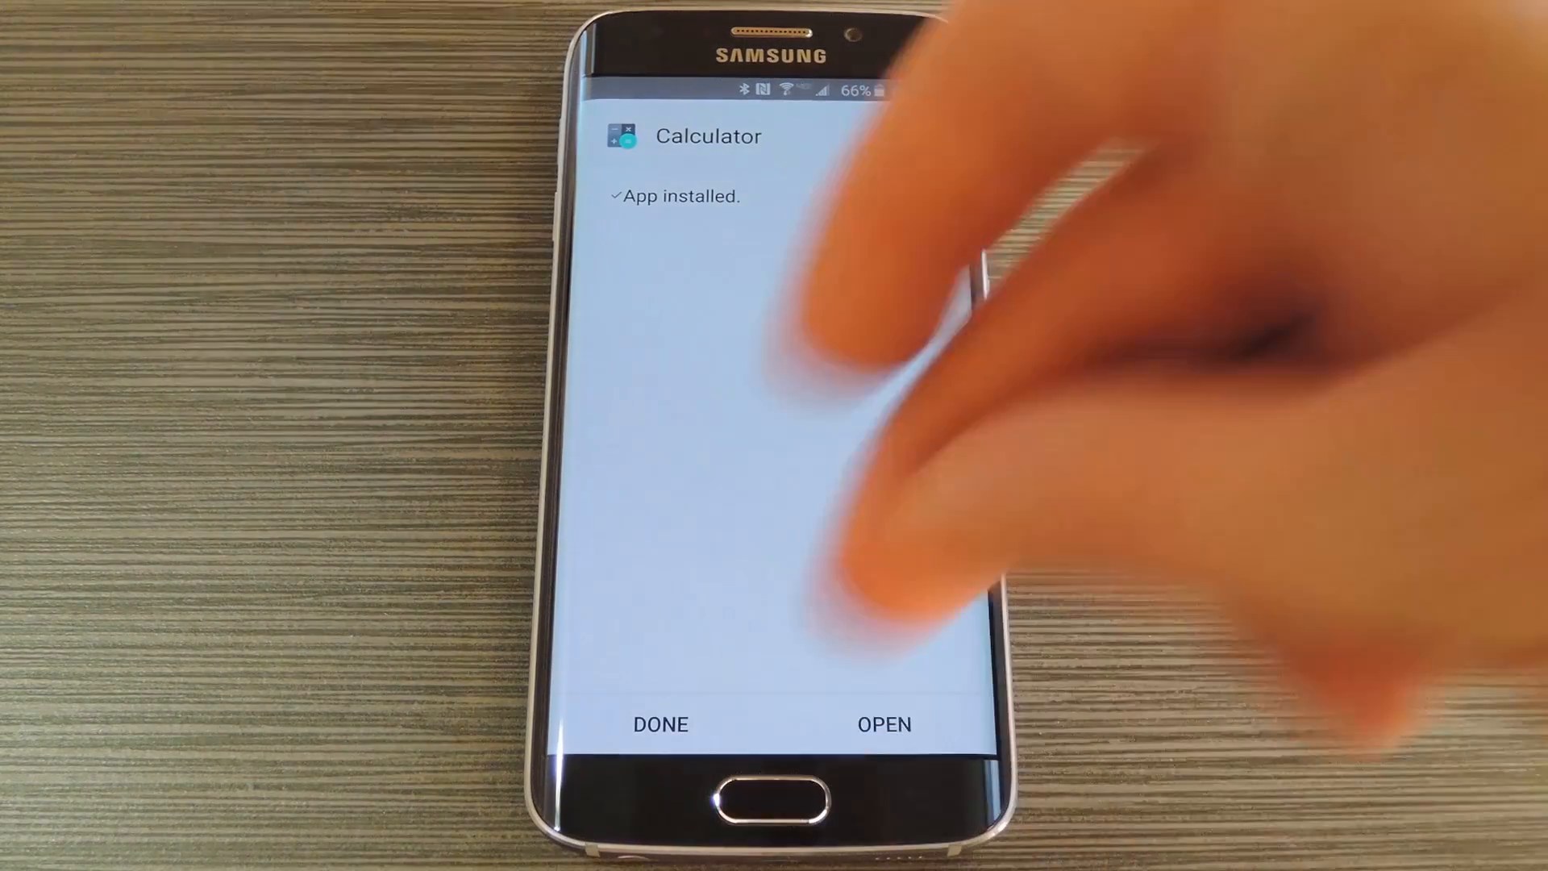
click(660, 722)
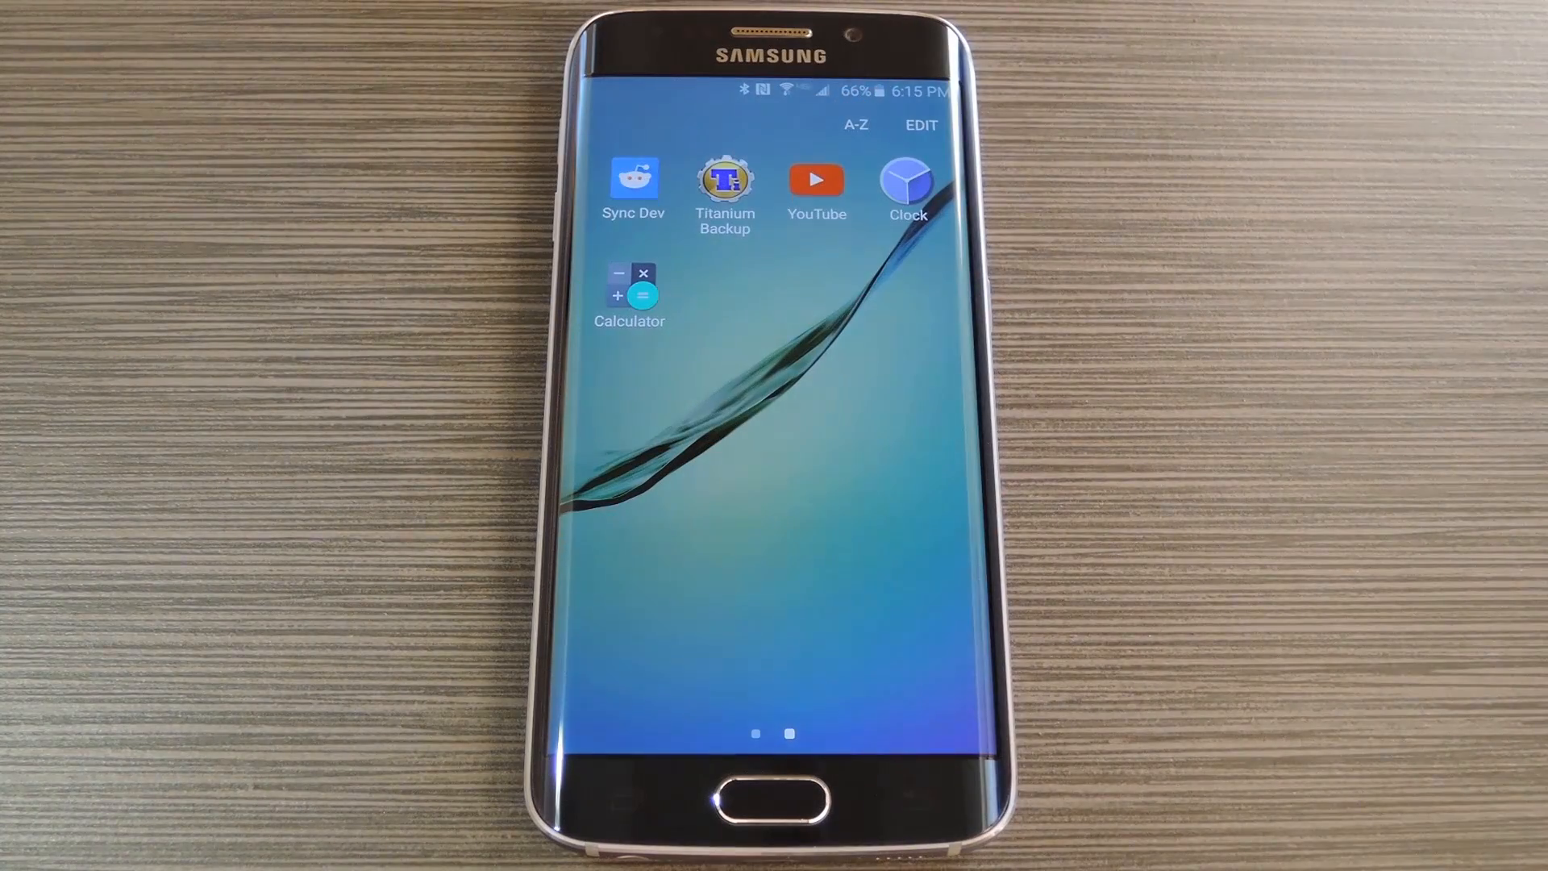
Launch the newly installed Calculator from the app drawer.
click(904, 182)
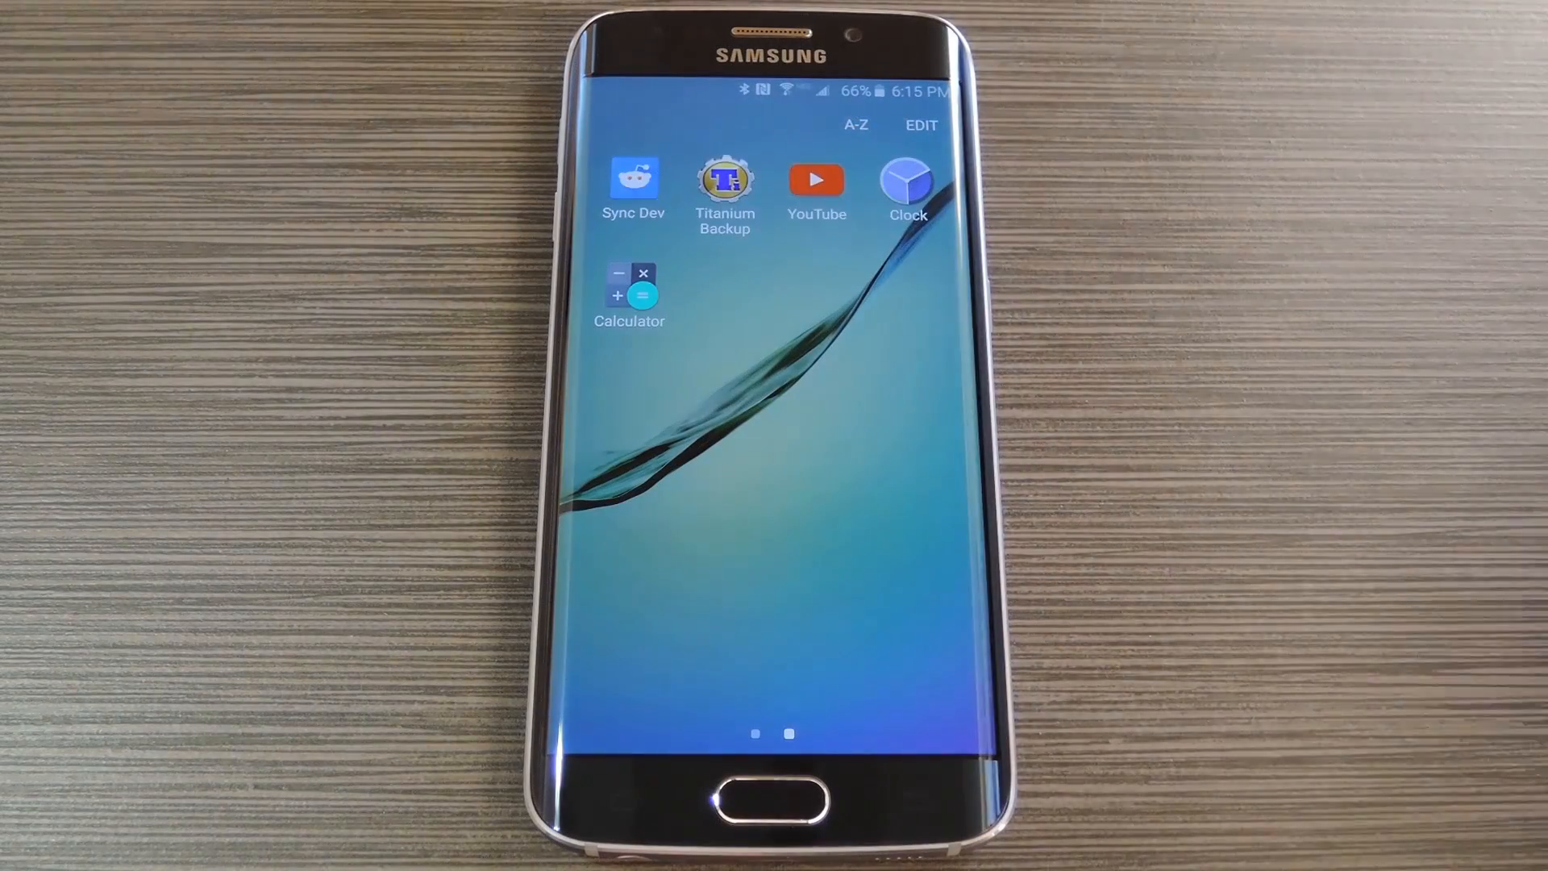
click(629, 289)
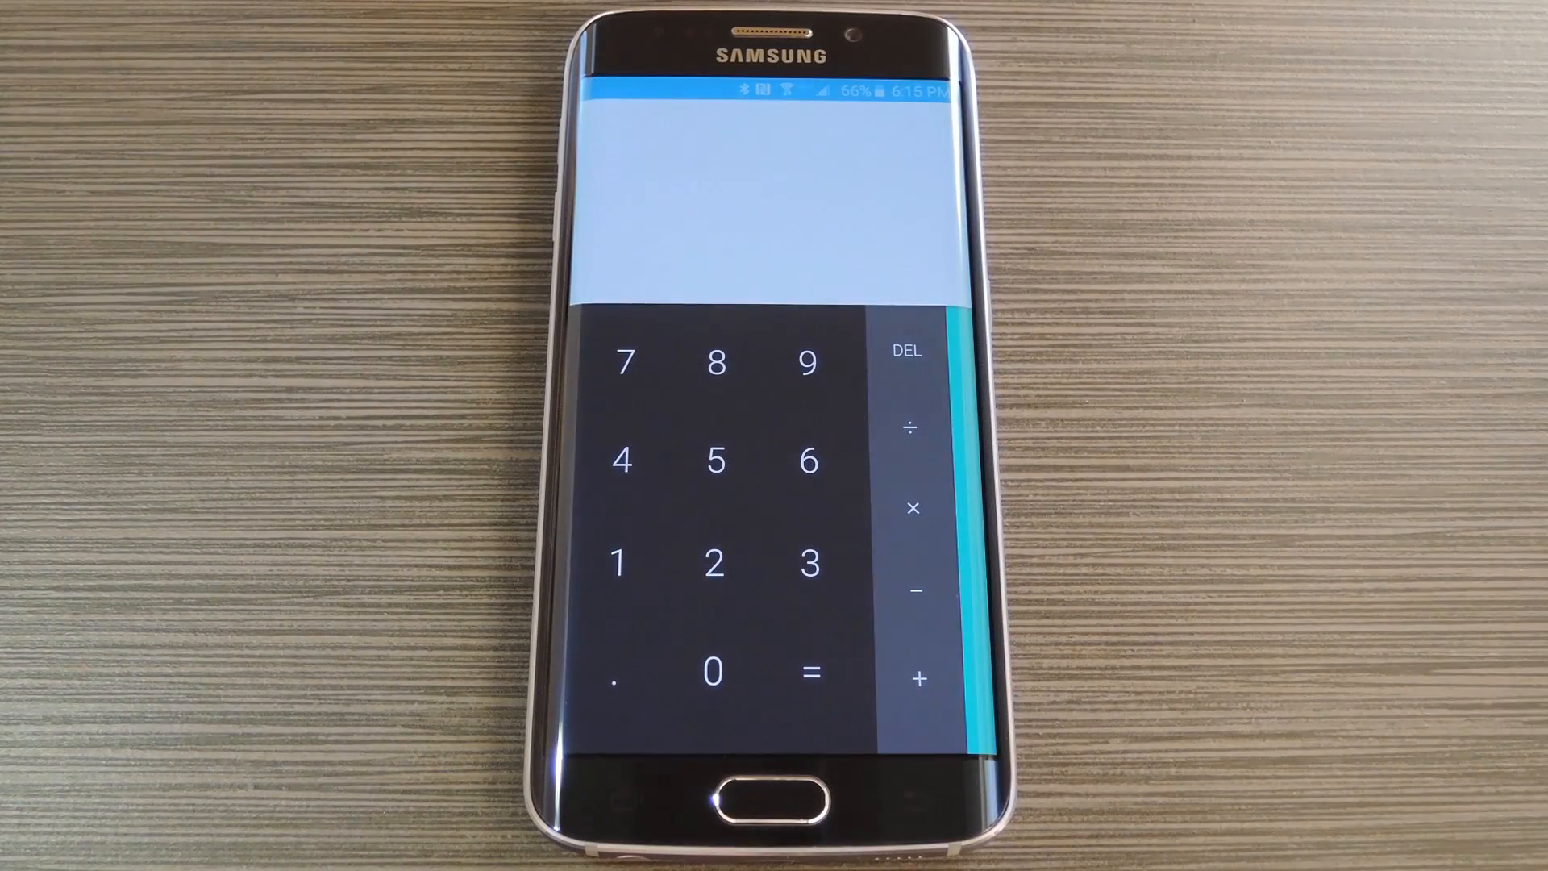